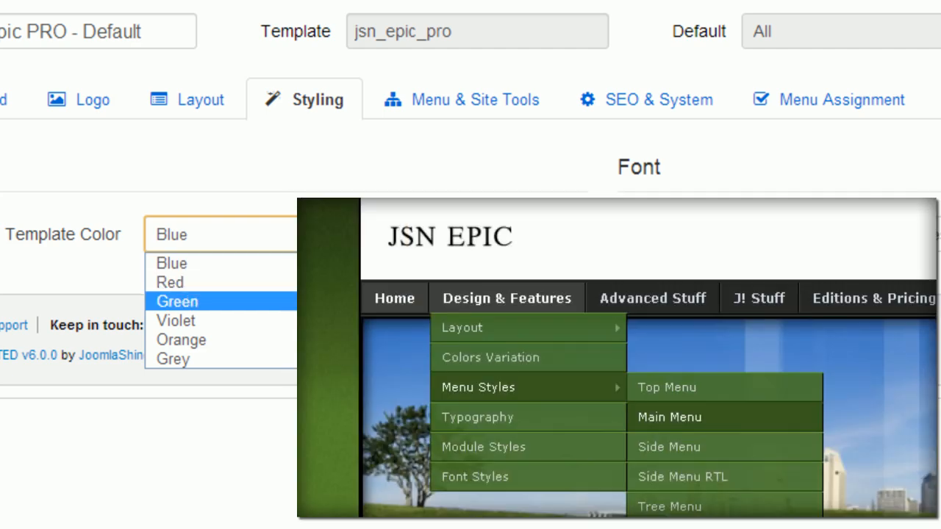
Set the Epic Pro template colour to Red and reload the site's front page
click(181, 339)
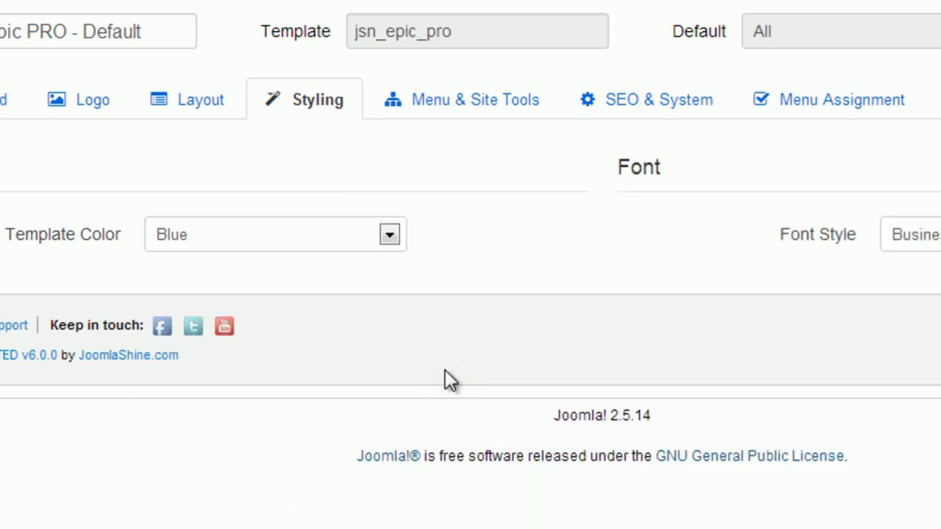
mouse_move(442, 367)
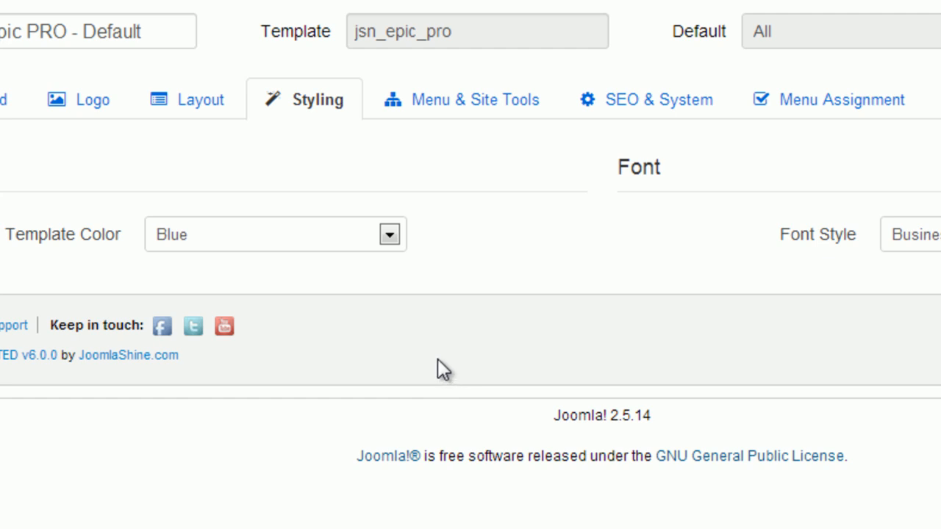
mouse_move(434, 352)
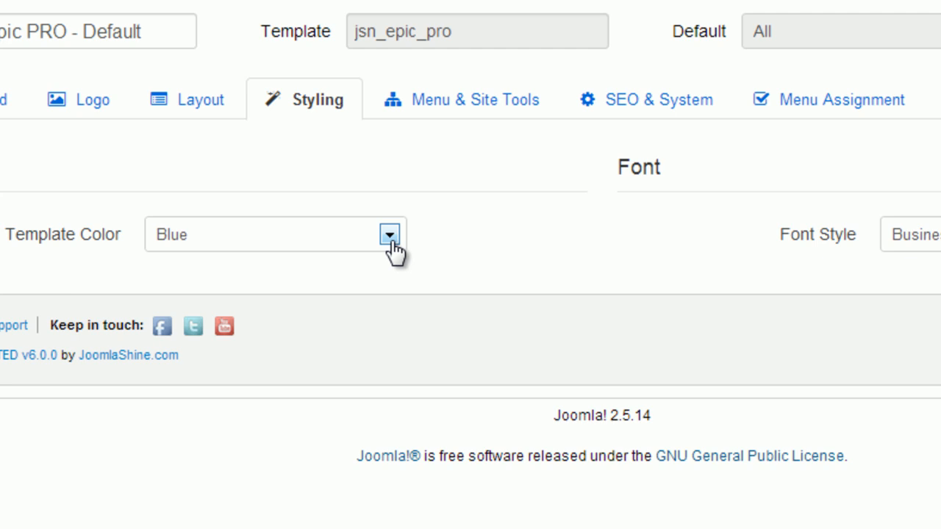
click(389, 235)
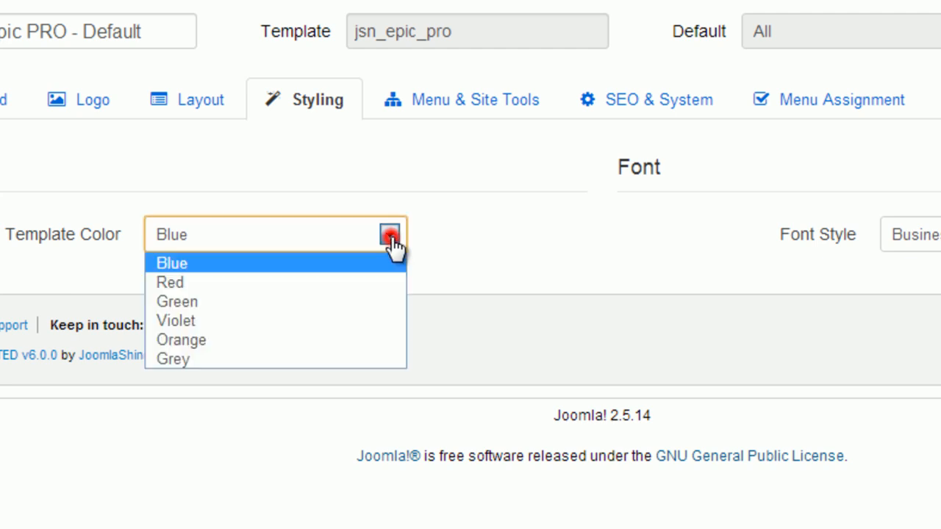
click(170, 283)
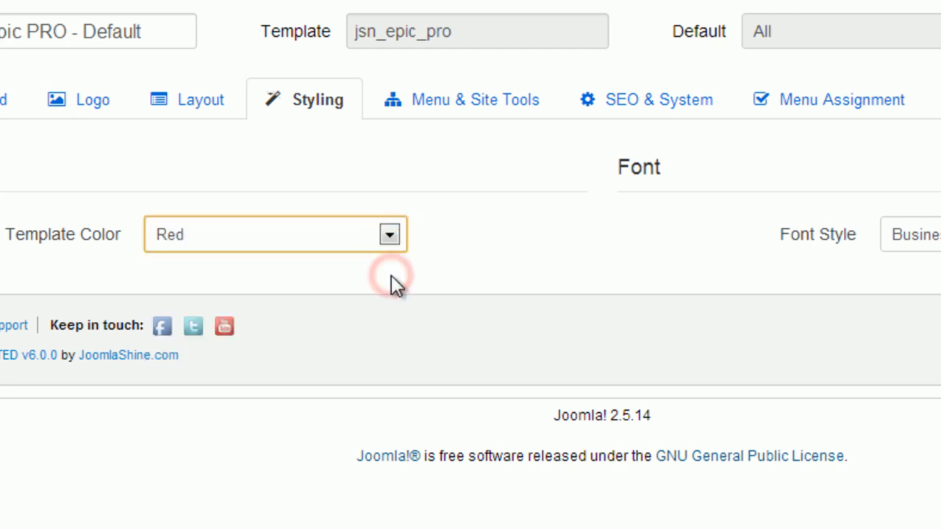
click(691, 117)
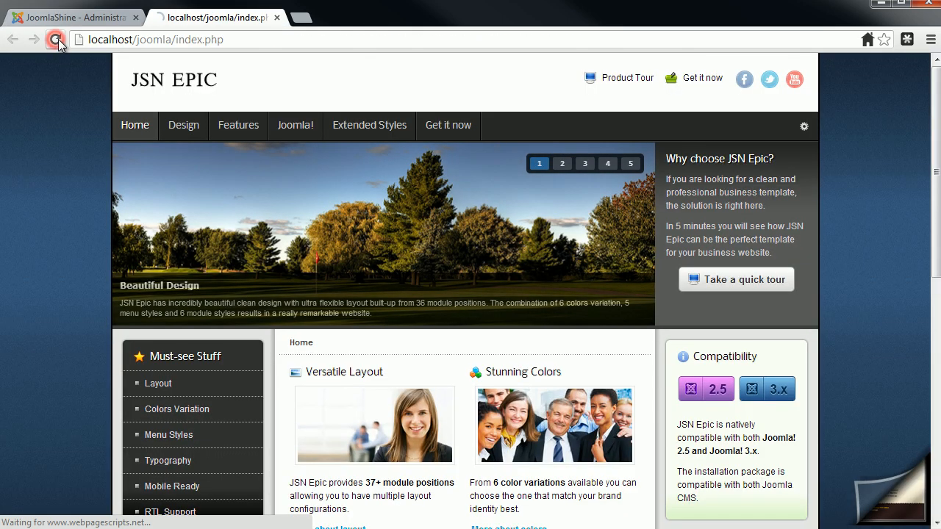
click(55, 40)
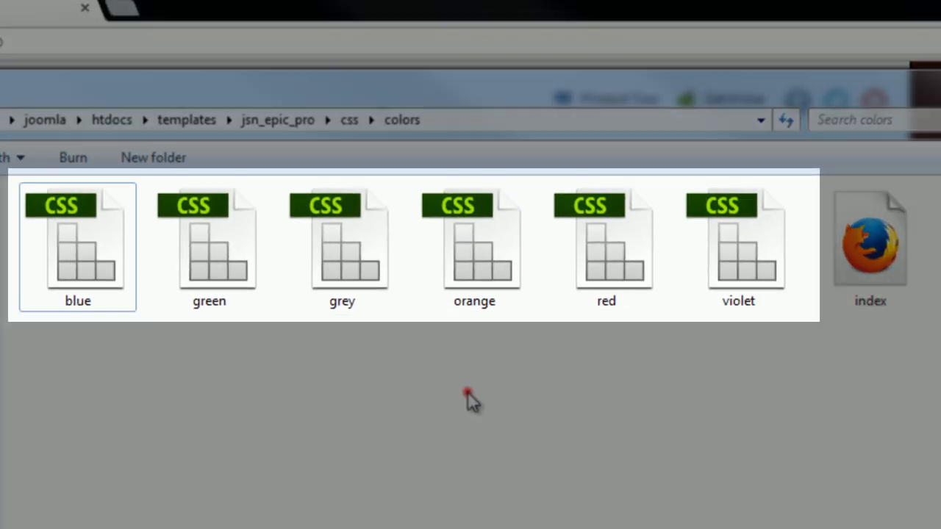
mouse_move(664, 464)
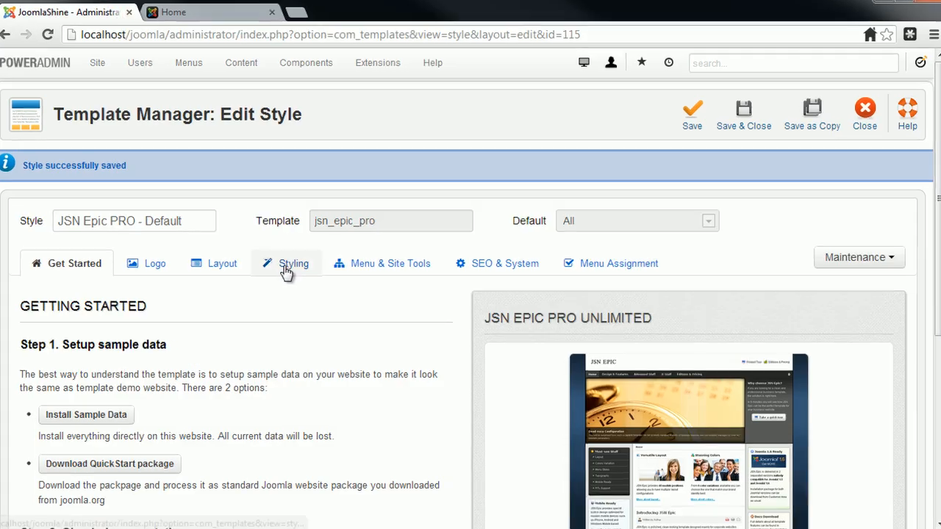
Open the saved Epic Pro style's Styling settings
click(293, 264)
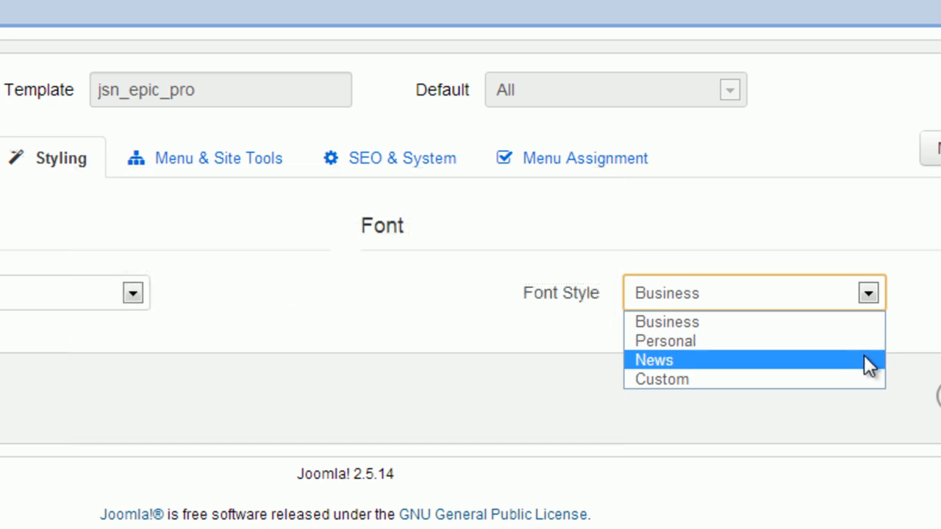
mouse_move(661, 379)
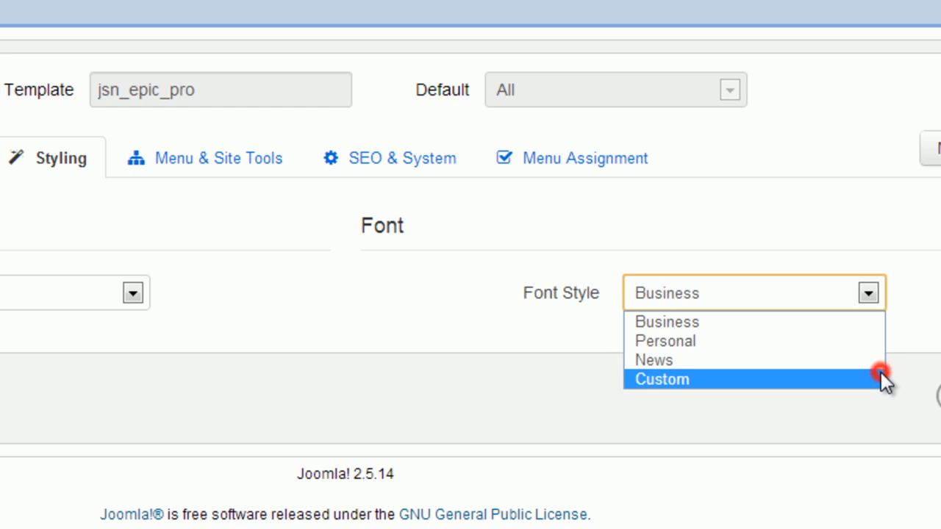
Choose the Custom font style and review the Verdana heading, main menu and body fonts
click(662, 379)
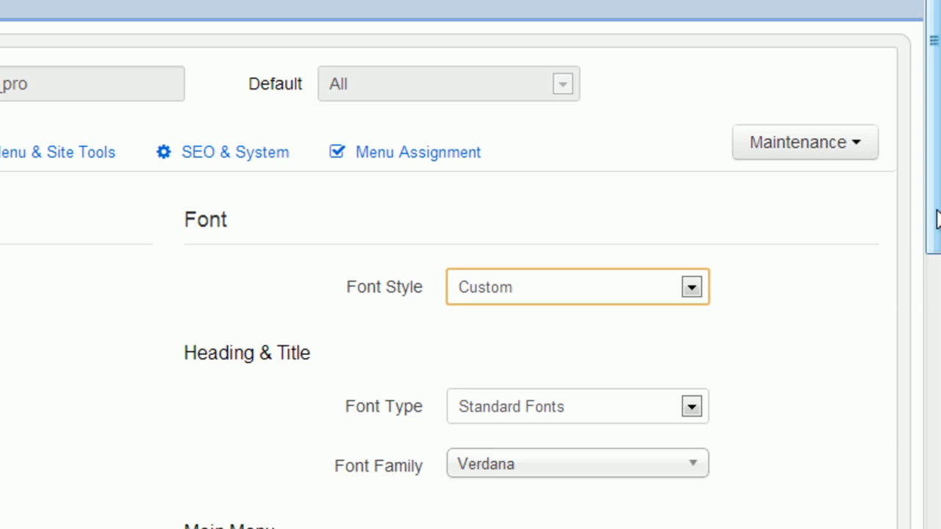
scroll(down, 3)
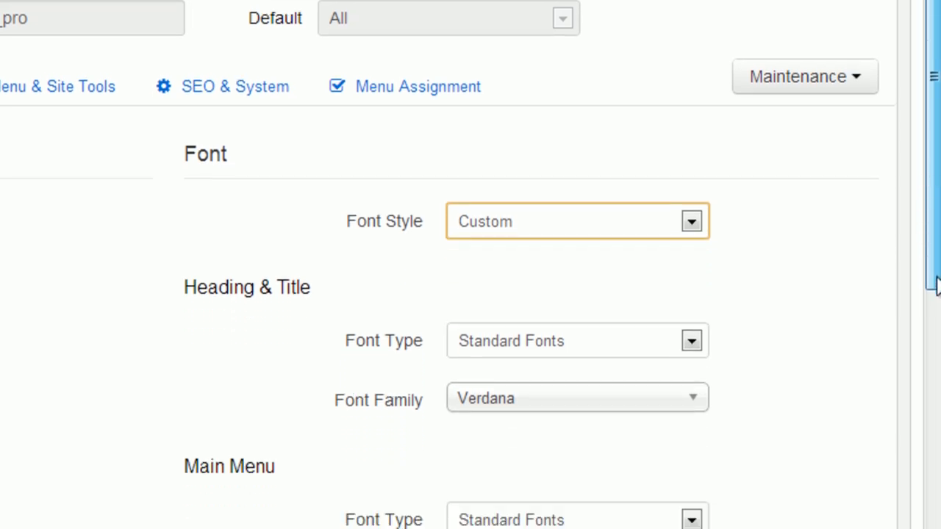
scroll(down, 3)
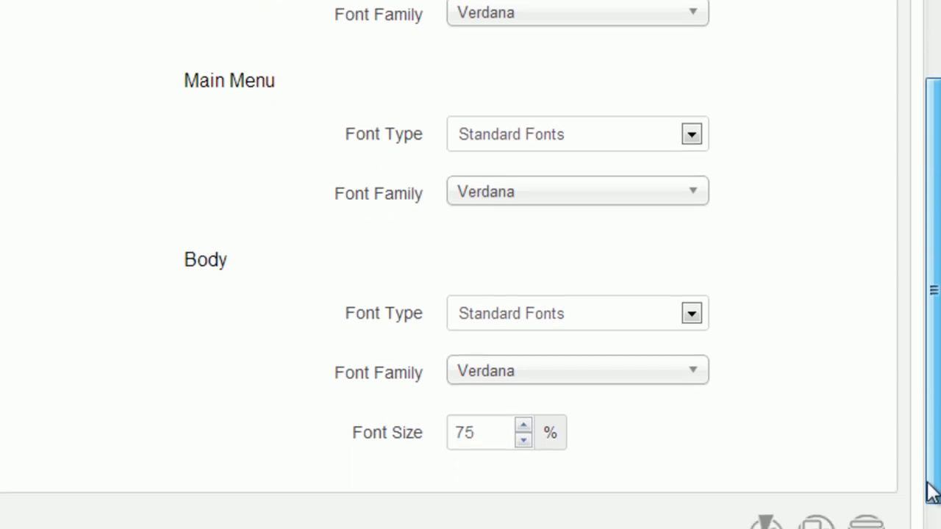
scroll(down, 3)
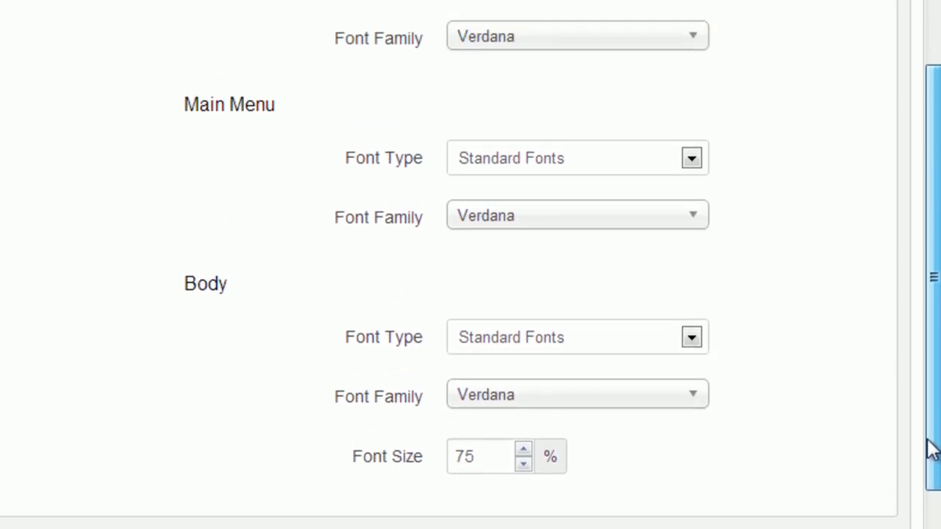
scroll(up, 3)
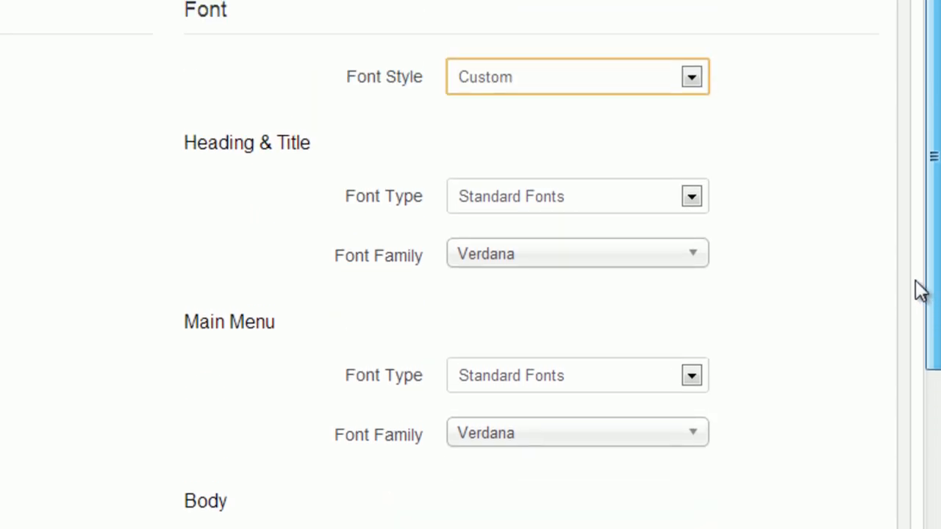
scroll(up, 3)
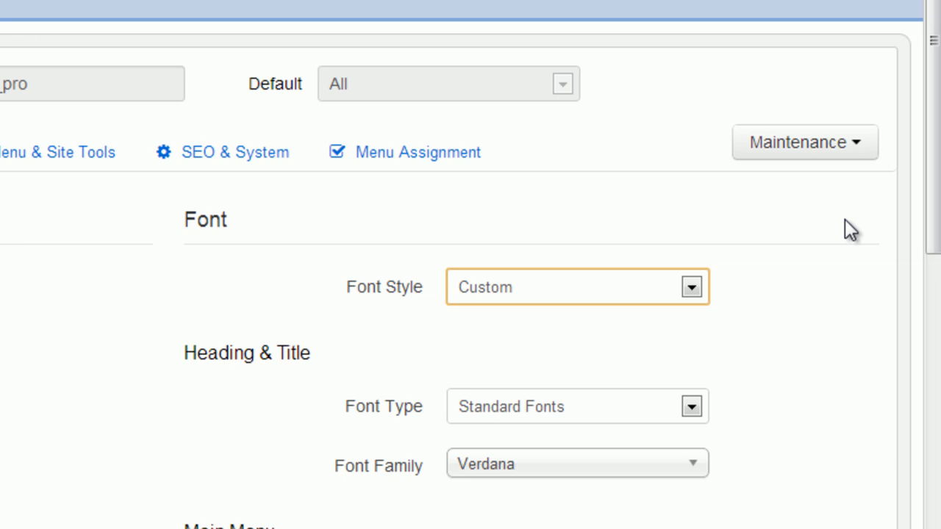
Change the font style to Personal and save the style
click(690, 287)
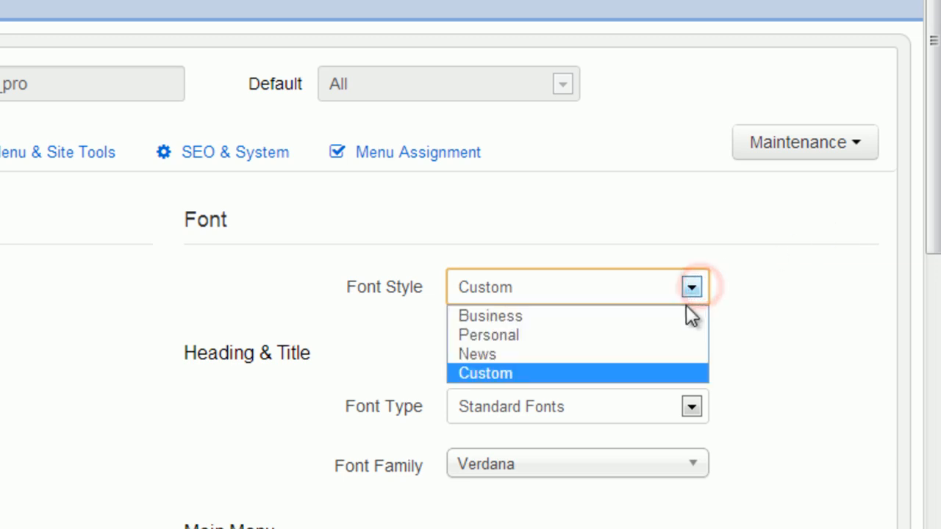
click(488, 335)
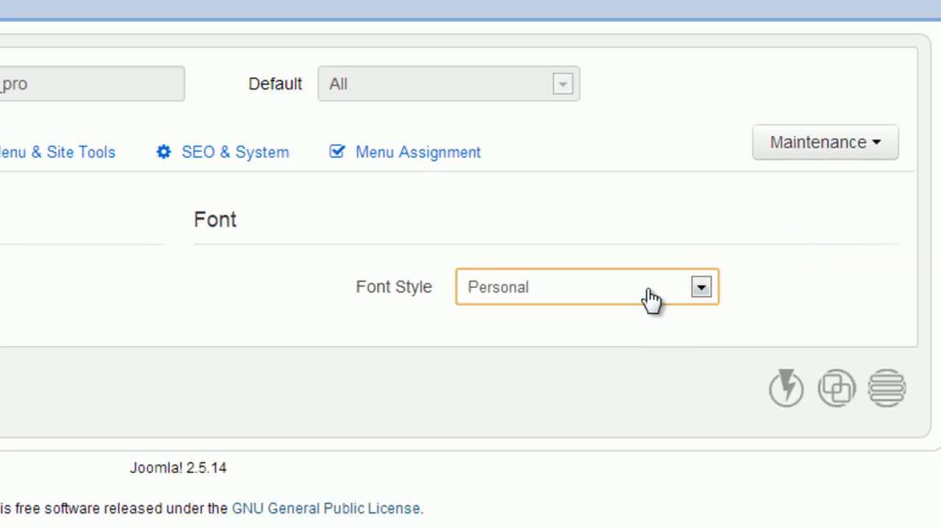
click(692, 114)
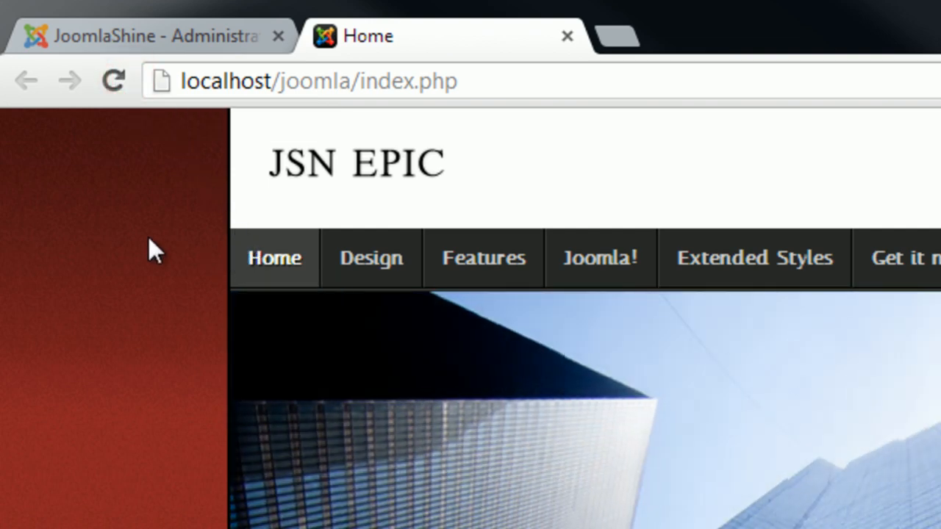
Reload the JSN Epic front page in the other tab to view the red template
click(147, 34)
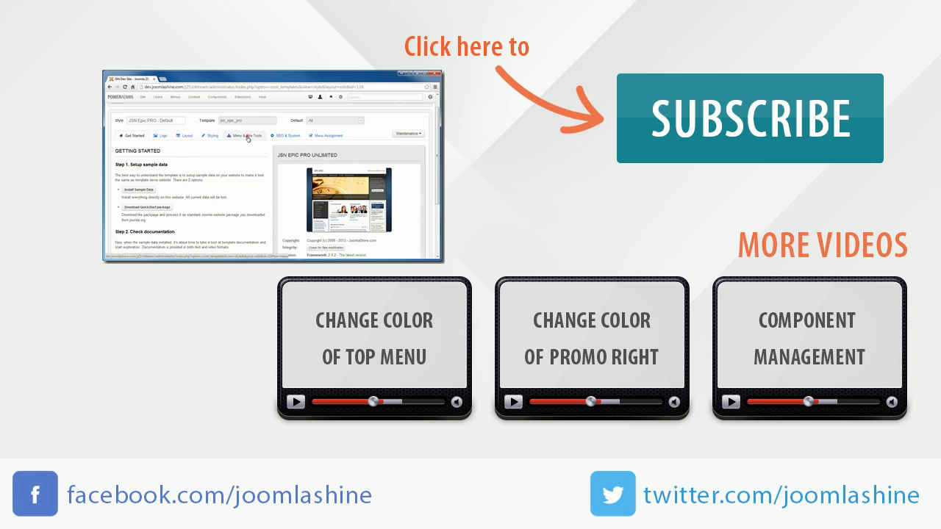
click(248, 135)
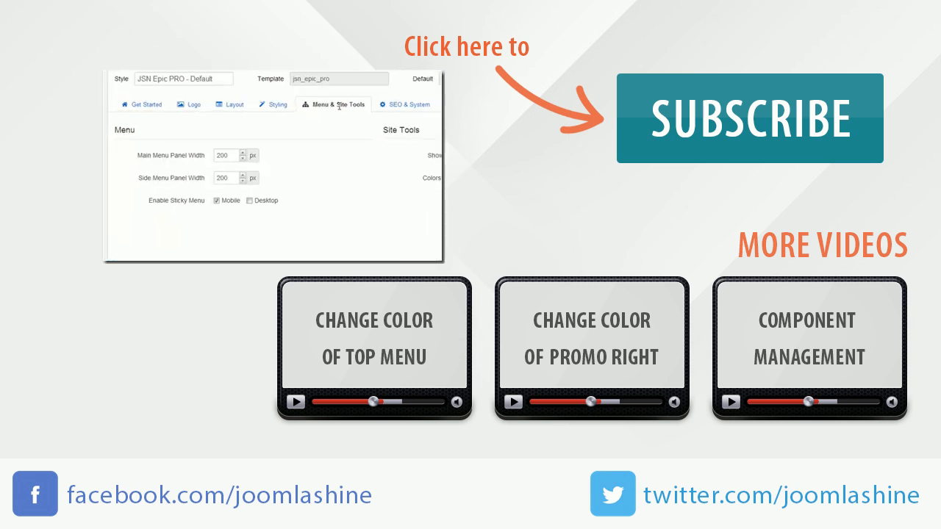